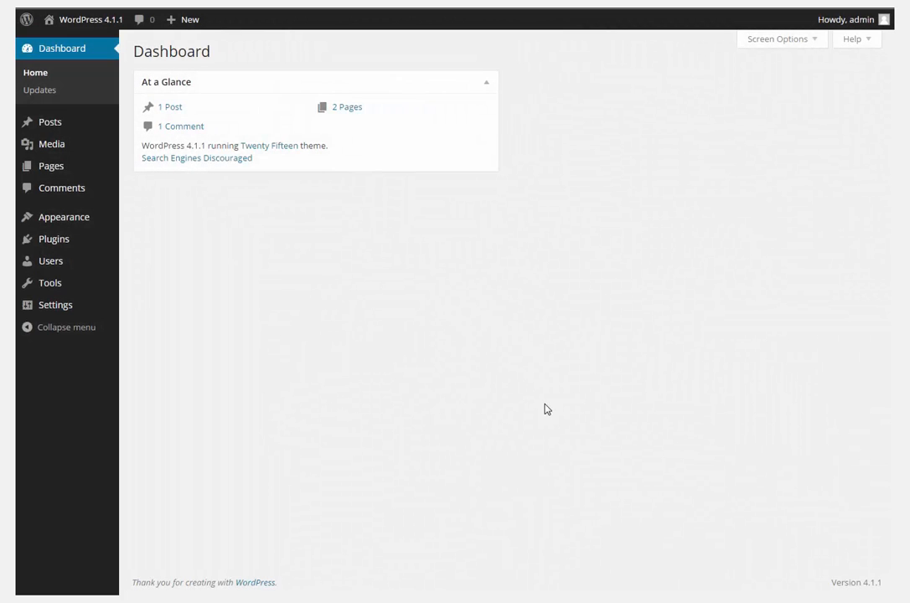
pyautogui.moveTo(427, 395)
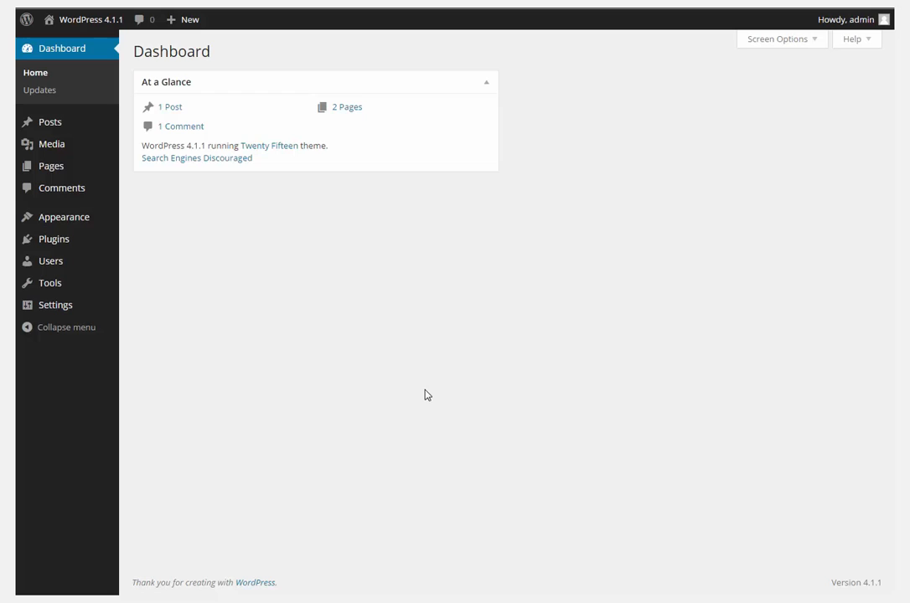
pyautogui.moveTo(251, 33)
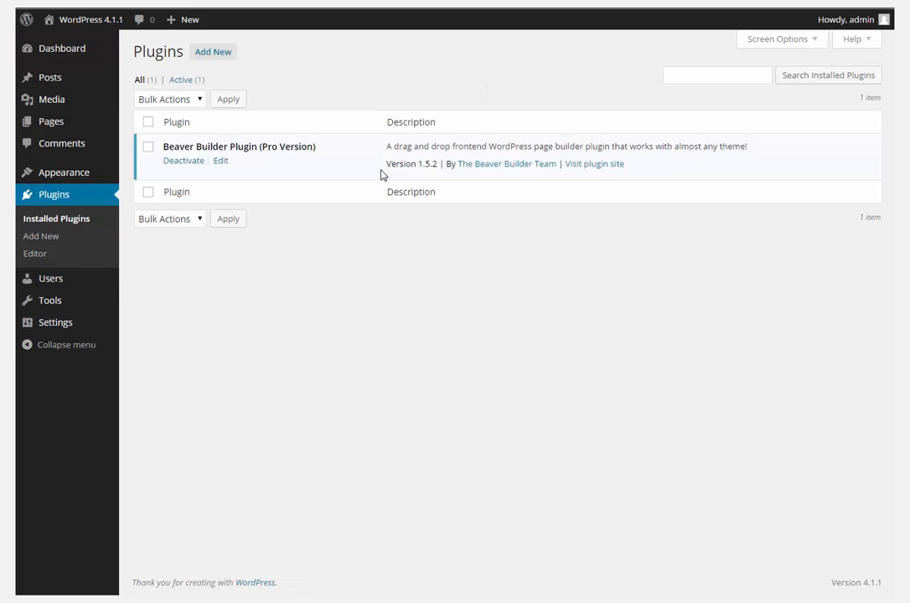
pyautogui.moveTo(151, 261)
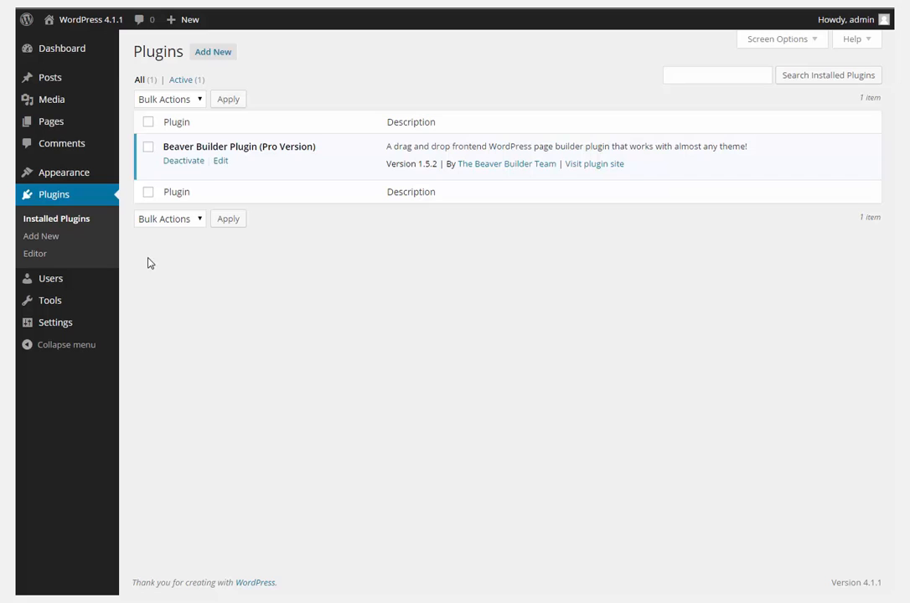
# - Show the All Pages list containing Sample Page and Test Page from the Dashboard
pyautogui.click(60, 47)
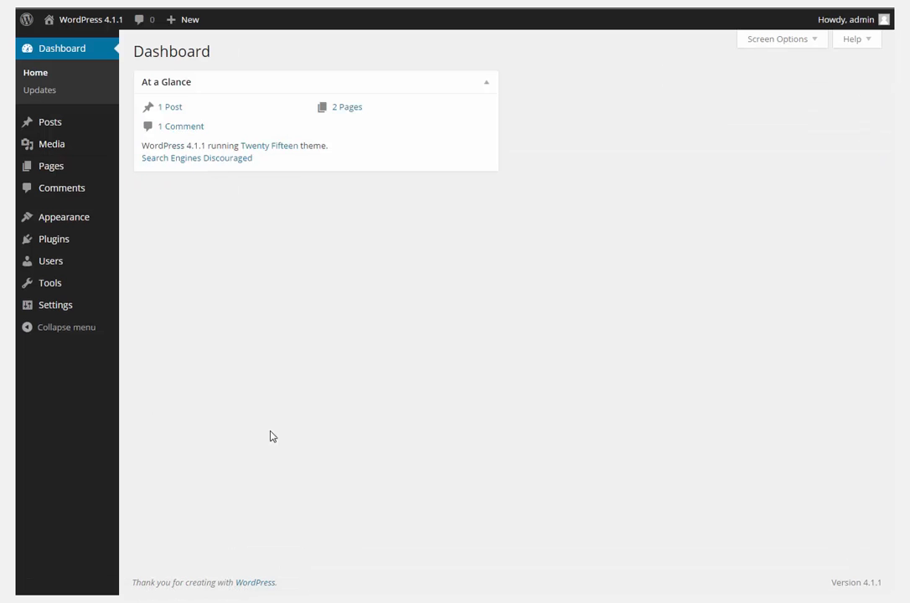
pyautogui.click(189, 21)
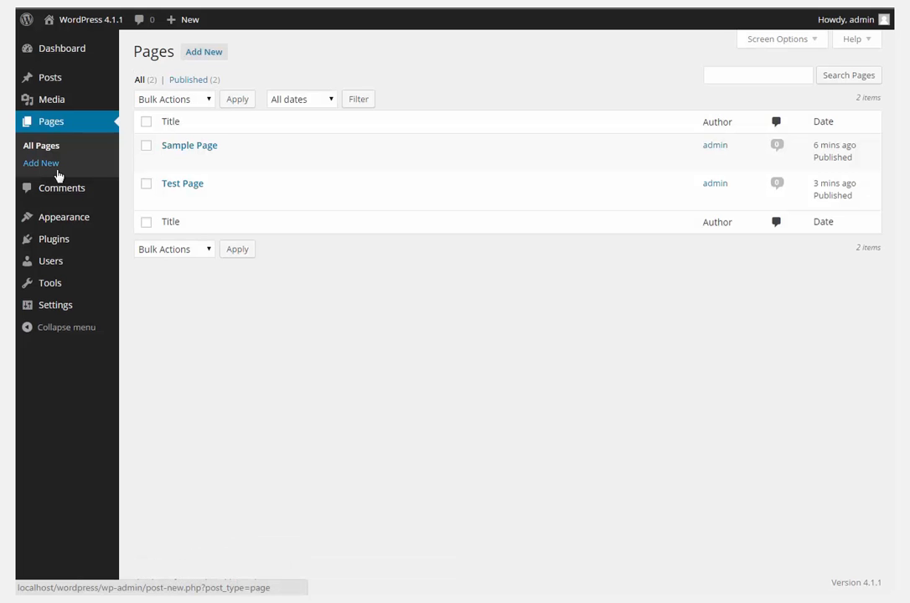
pyautogui.moveTo(181, 183)
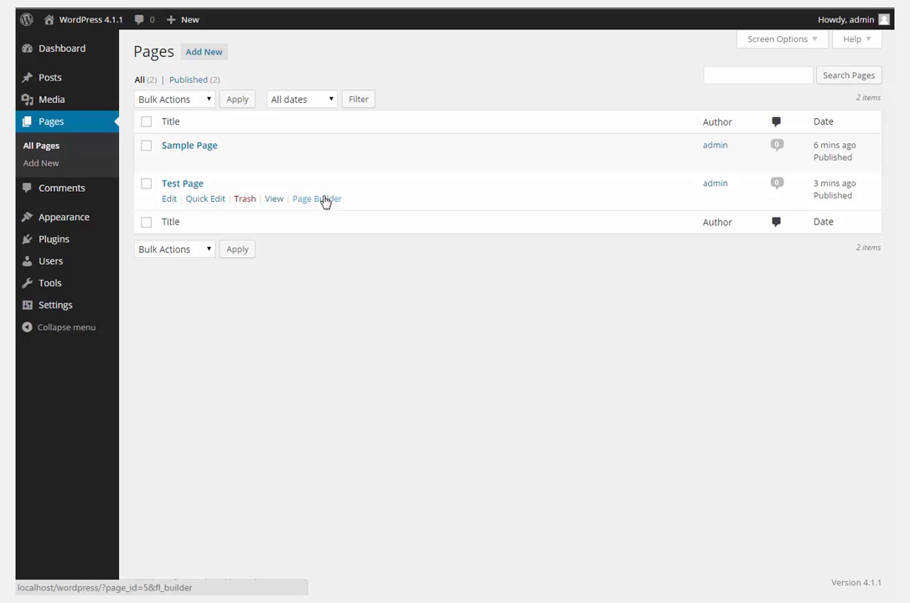
# - View Test Page on the front end via the Page Builder row action, finishing with Done
pyautogui.click(317, 198)
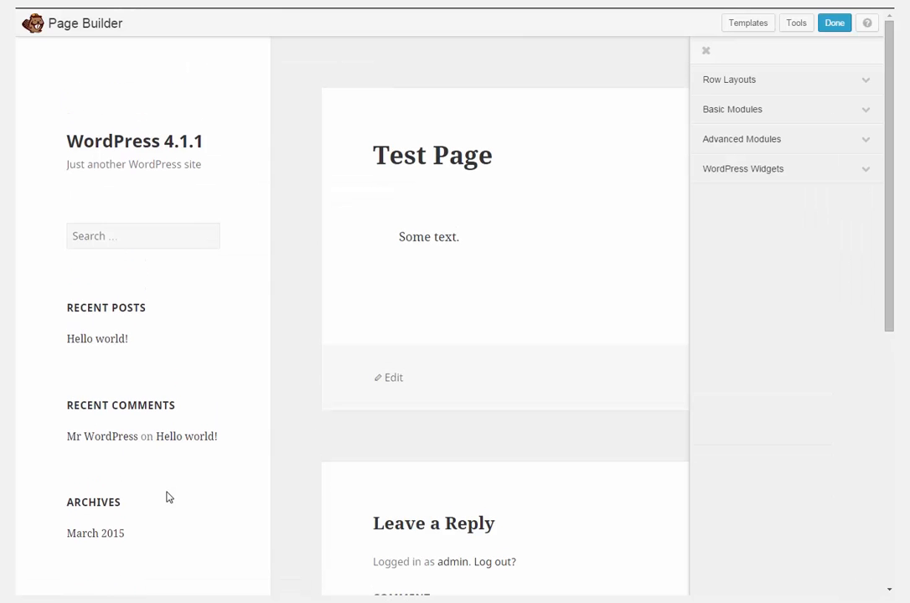
pyautogui.moveTo(422, 327)
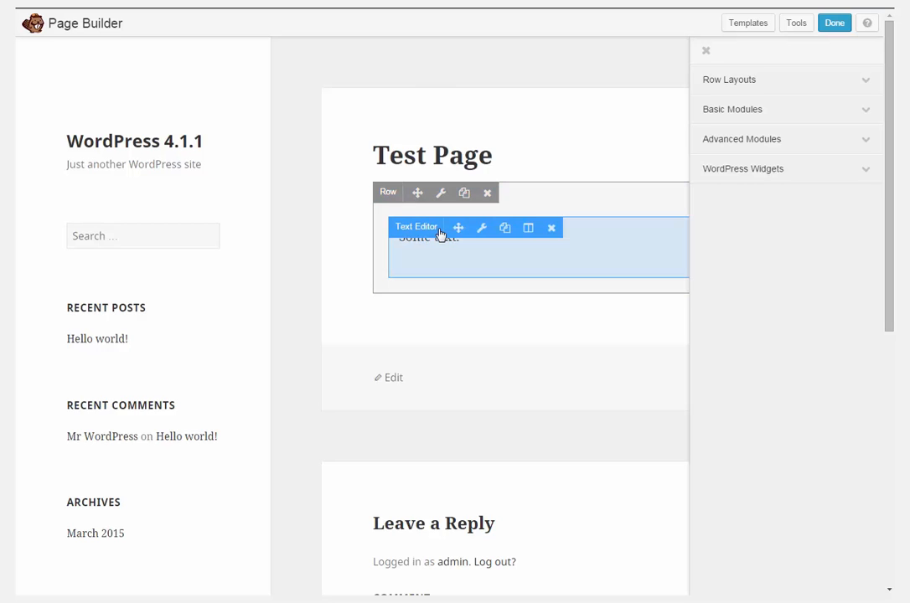
pyautogui.click(835, 24)
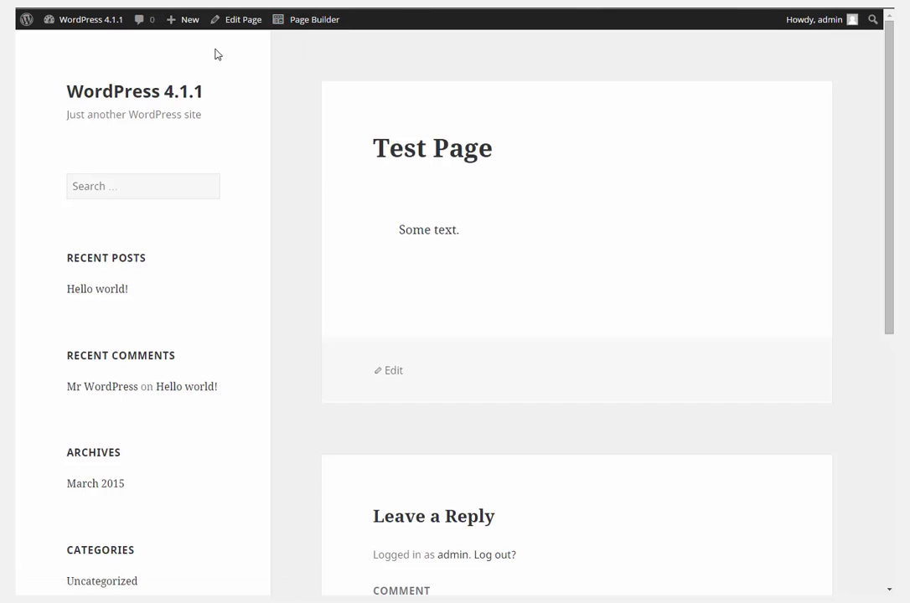
# - Return to the admin Dashboard and visit Themes and Users, confirming no Page Builder link appears
pyautogui.click(91, 20)
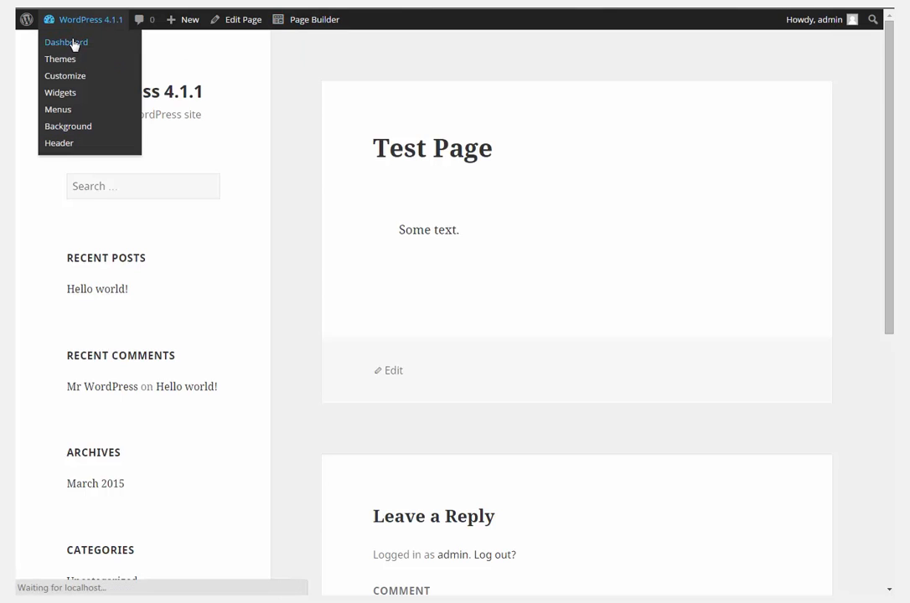
pyautogui.click(66, 42)
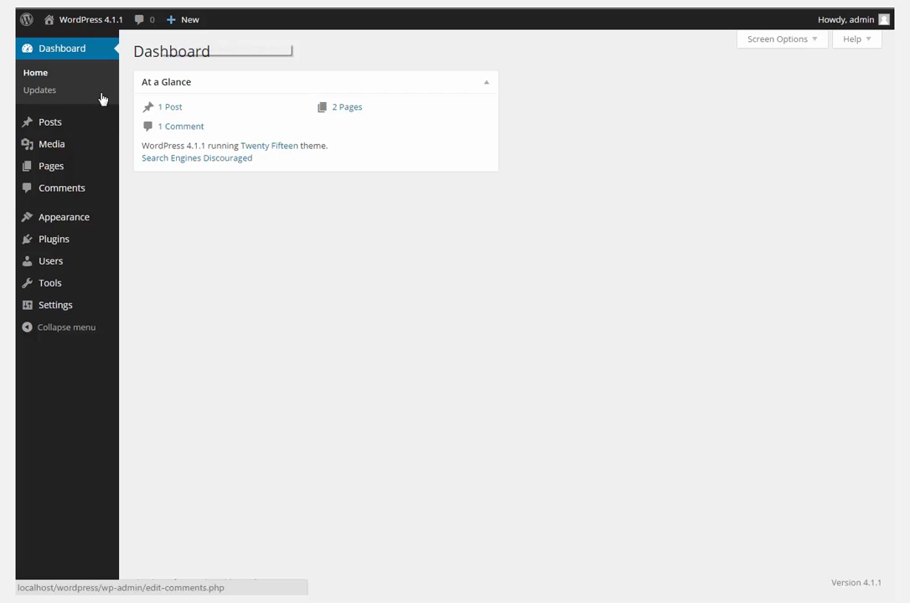
pyautogui.click(50, 121)
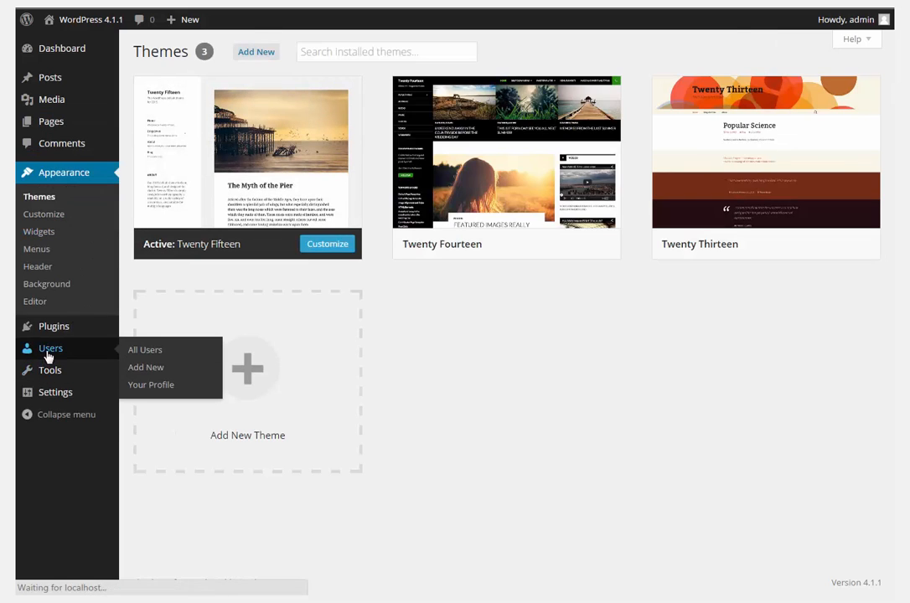
pyautogui.click(144, 351)
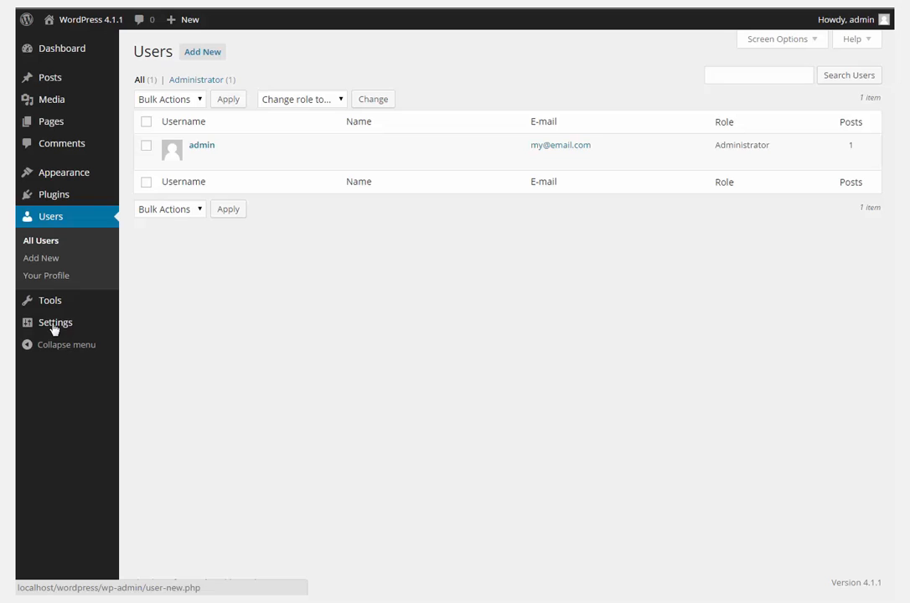
pyautogui.click(62, 47)
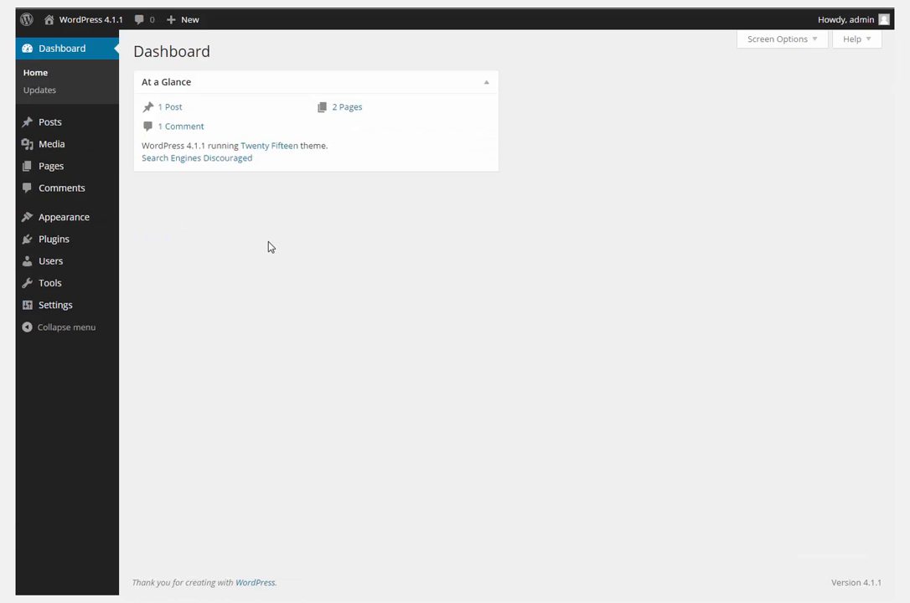
pyautogui.moveTo(258, 26)
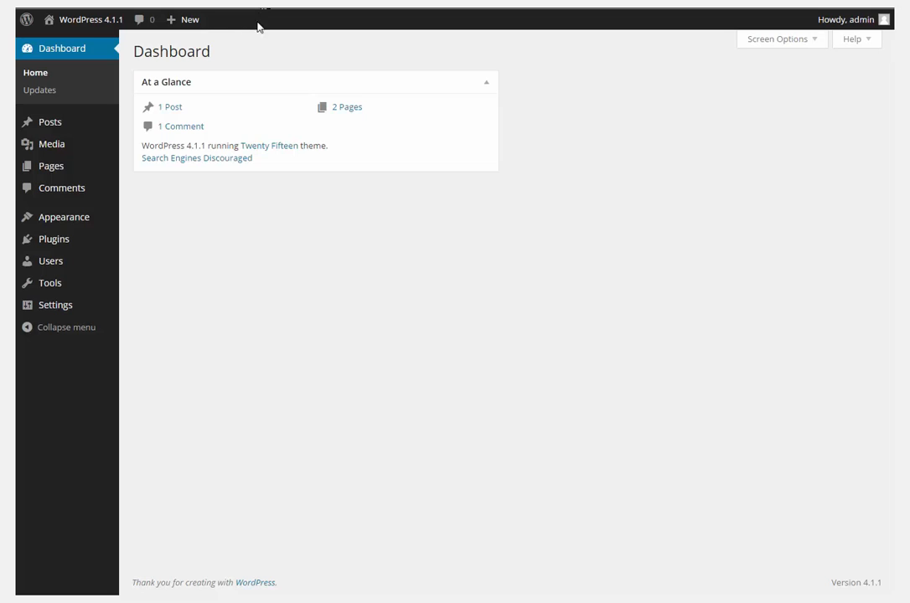
pyautogui.moveTo(255, 28)
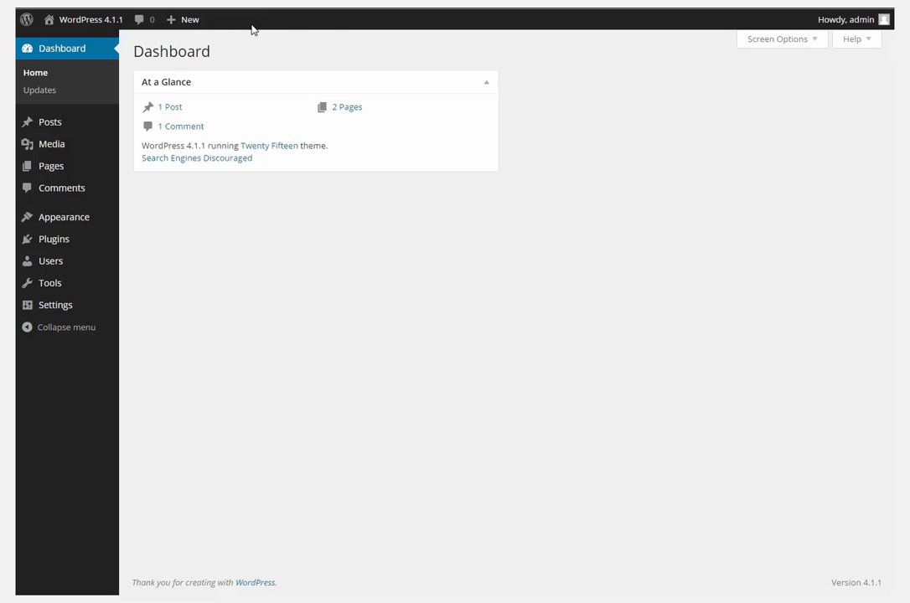
pyautogui.moveTo(245, 44)
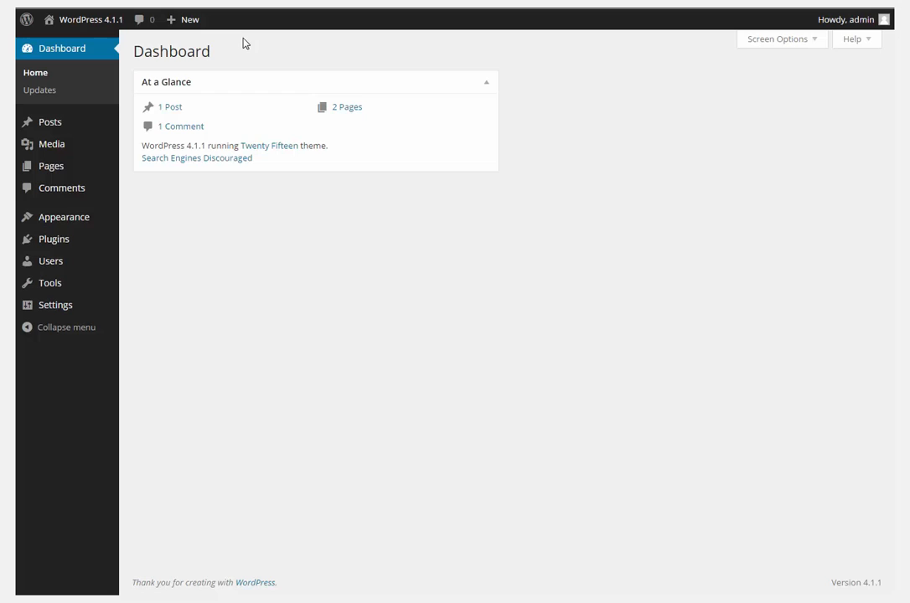
pyautogui.moveTo(201, 298)
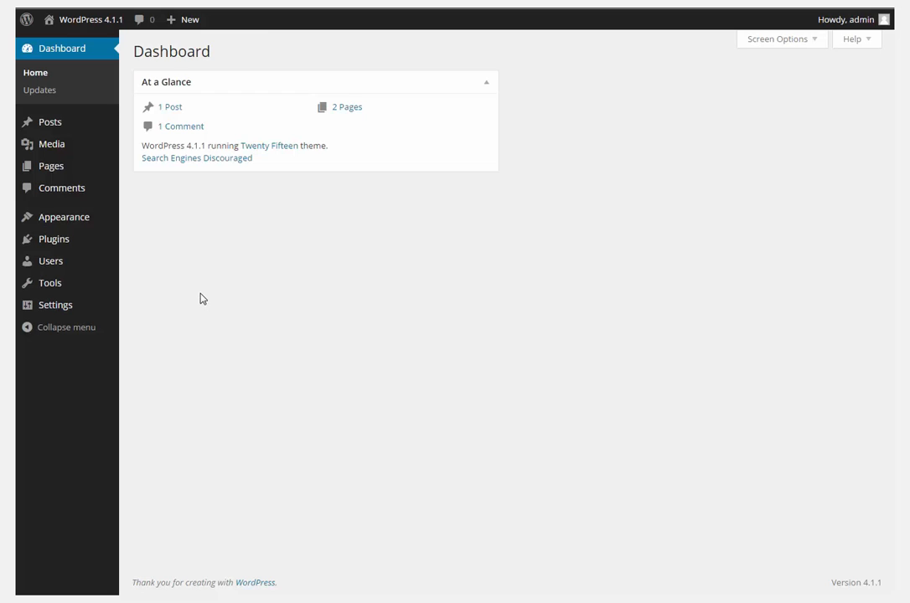
pyautogui.moveTo(711, 382)
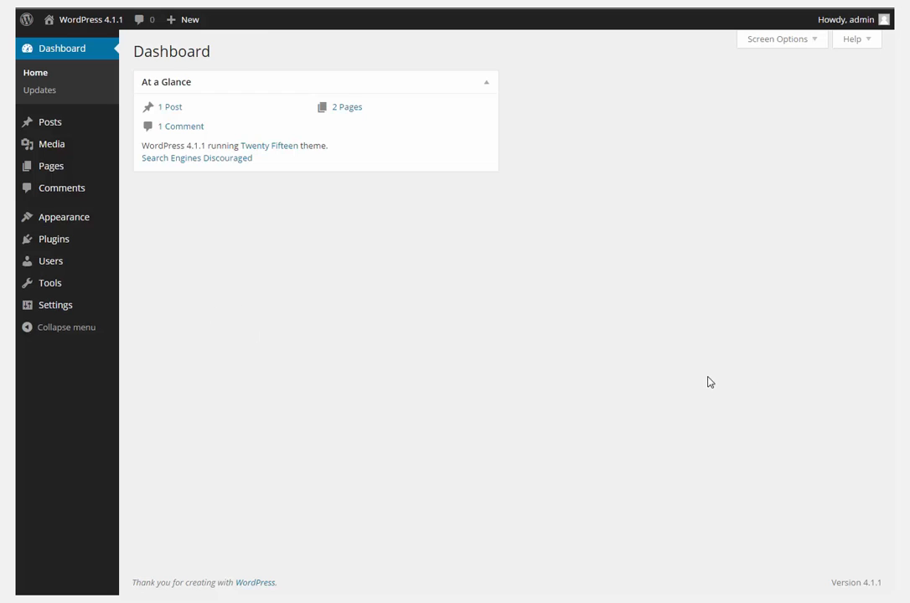